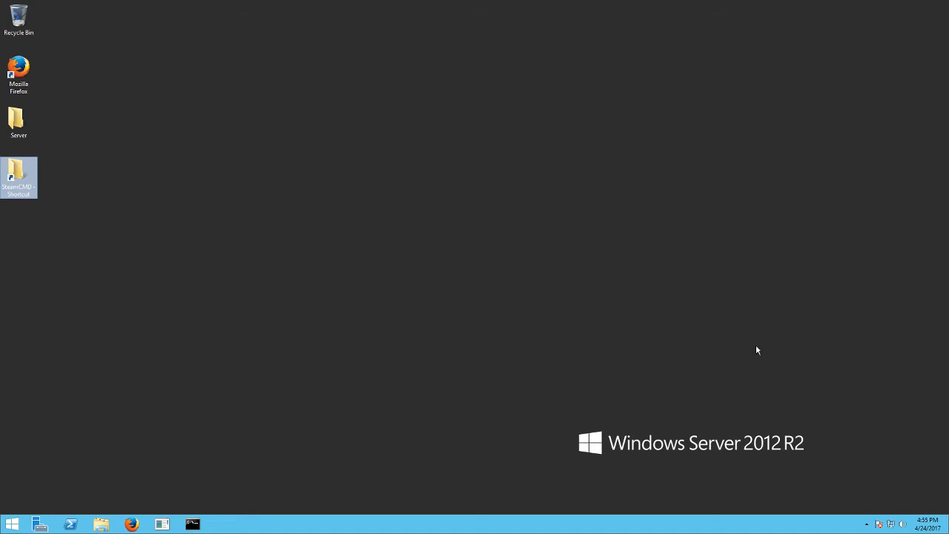
mouse_move(221, 450)
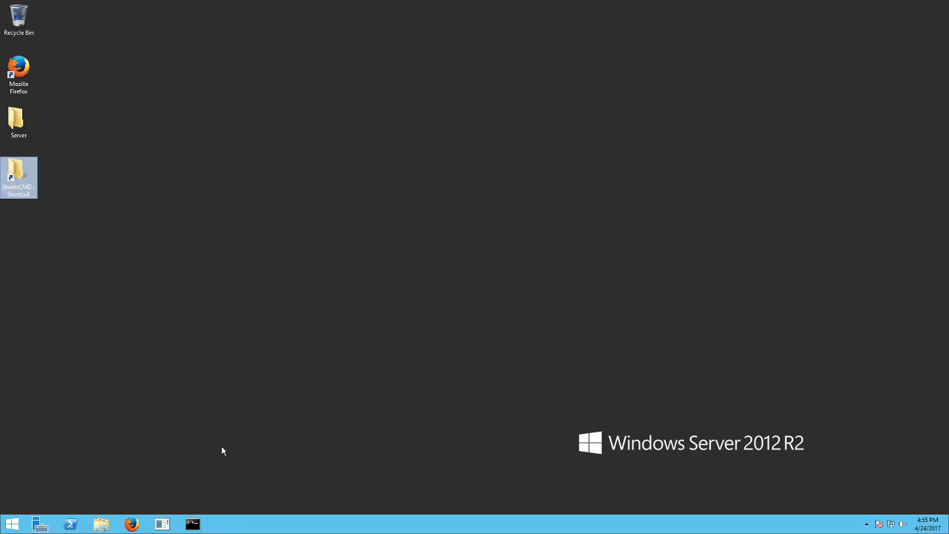
mouse_move(230, 459)
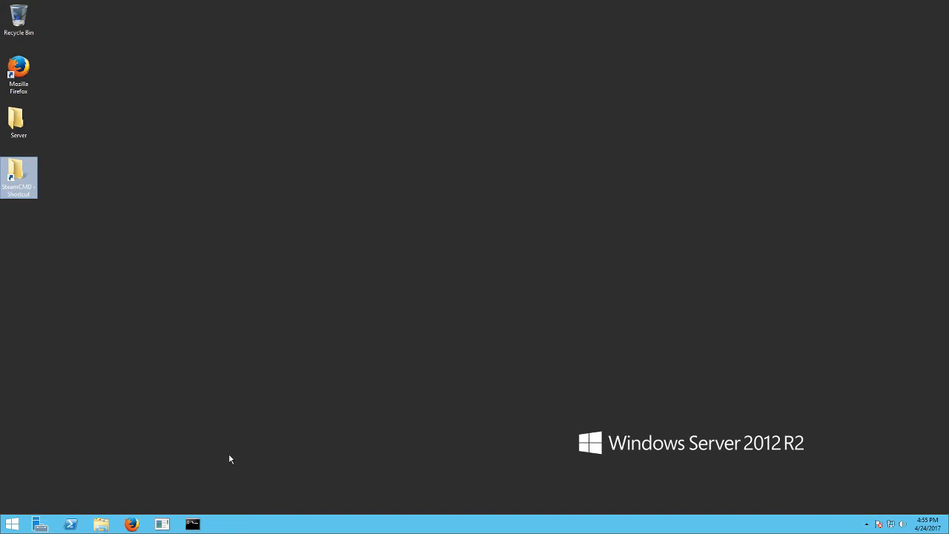
mouse_move(226, 443)
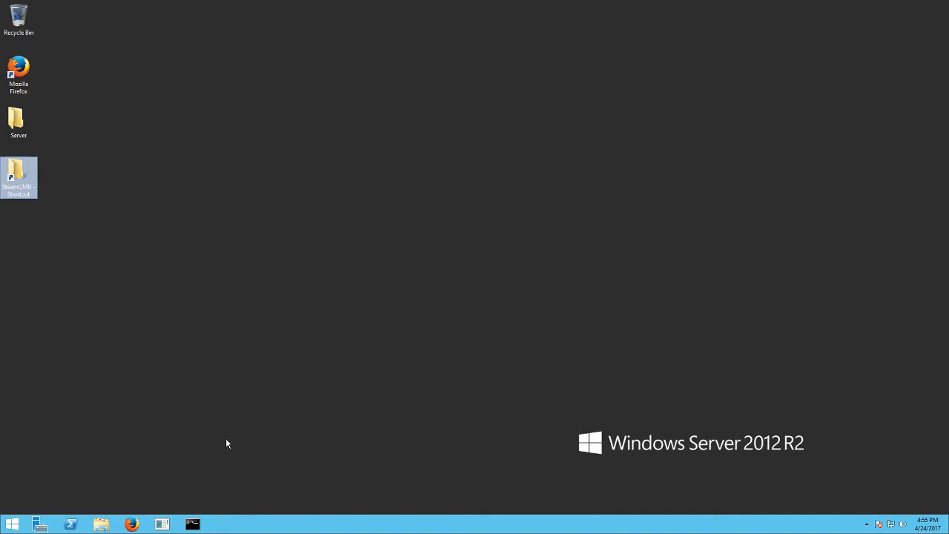
mouse_move(270, 427)
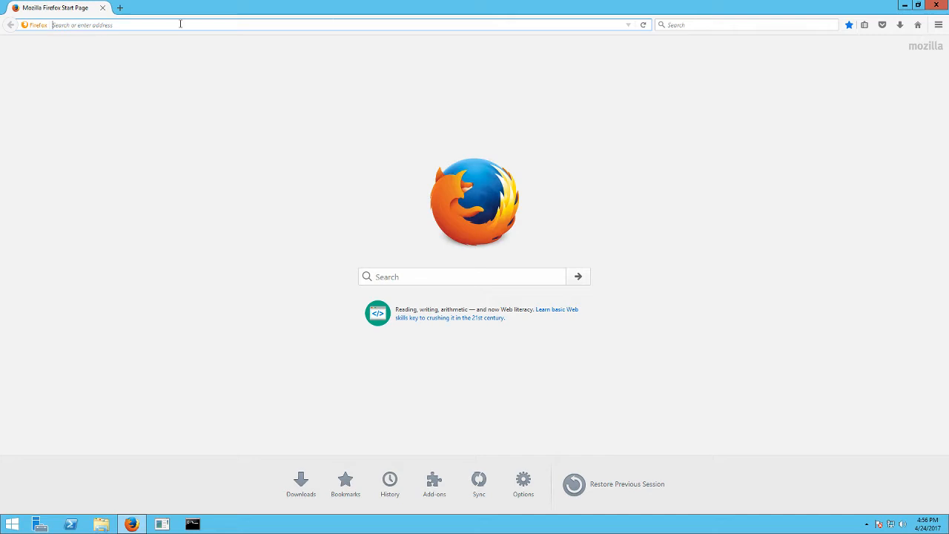
mouse_move(142, 60)
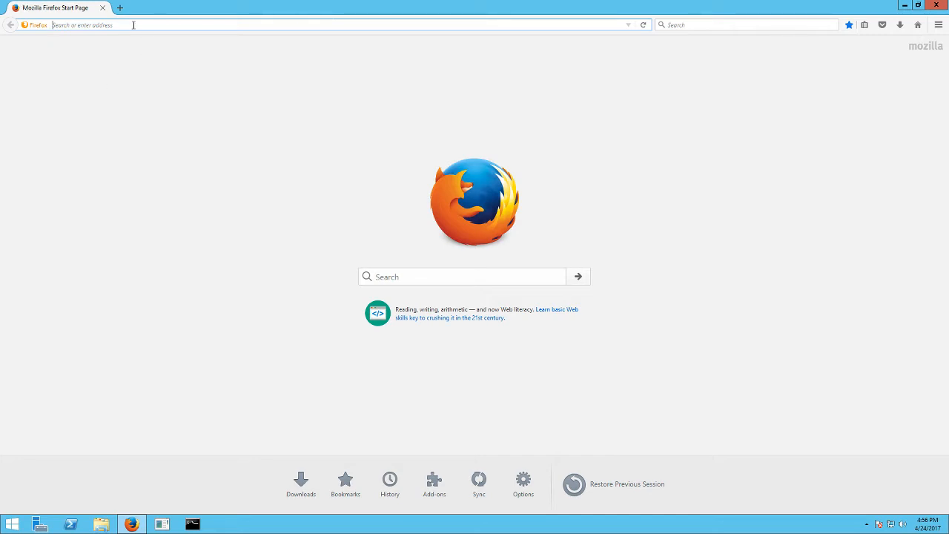
type("https://developer.valvesoftware.com/wiki/SteamCMD")
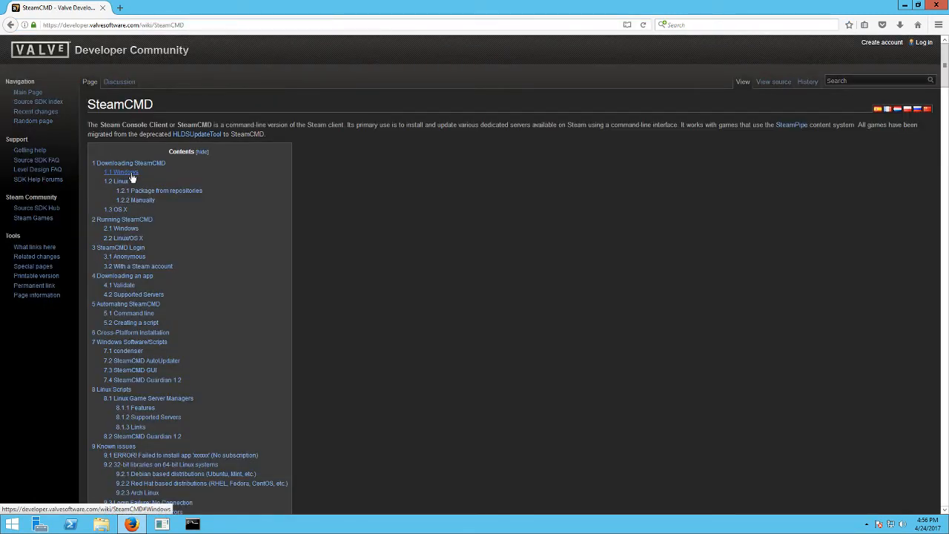
left_click(121, 172)
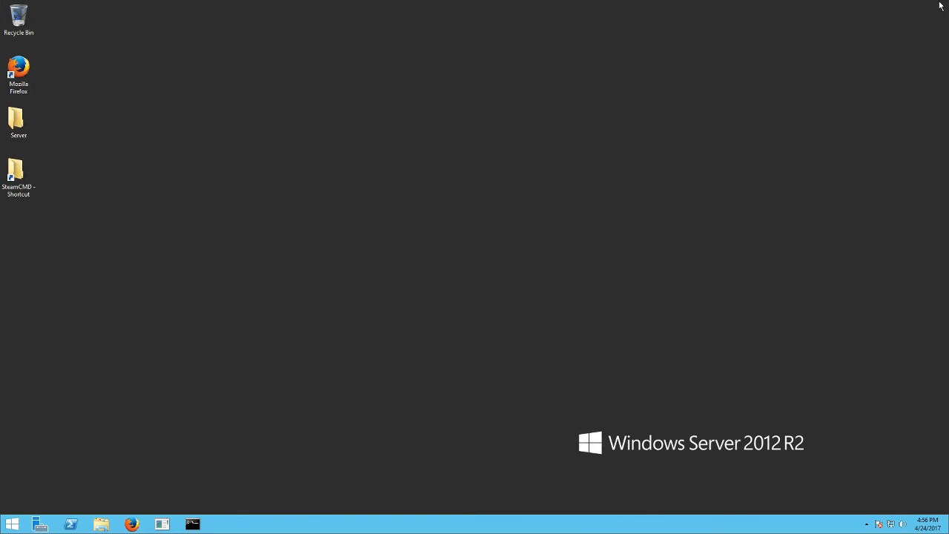
Open the C:\SteamCMD folder from the desktop SteamCMD shortcut
left_click(18, 175)
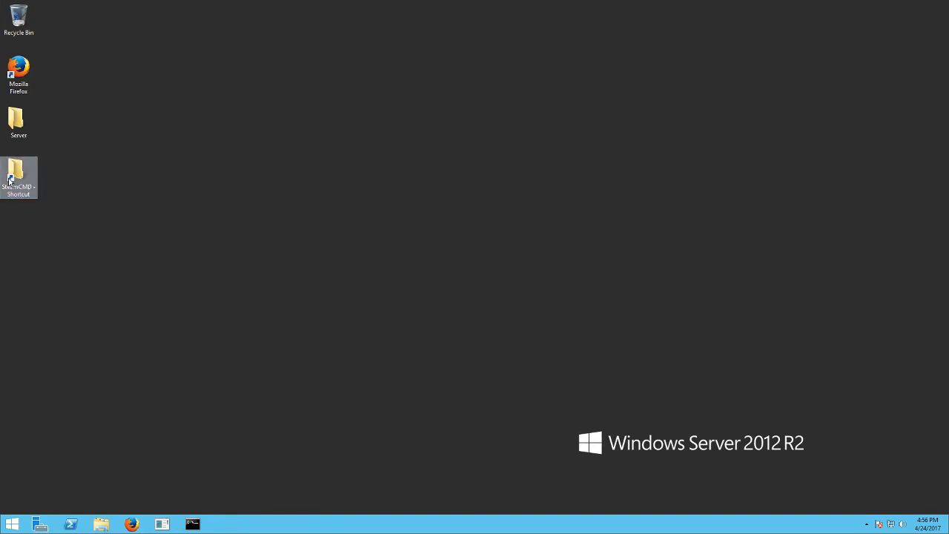
mouse_move(15, 175)
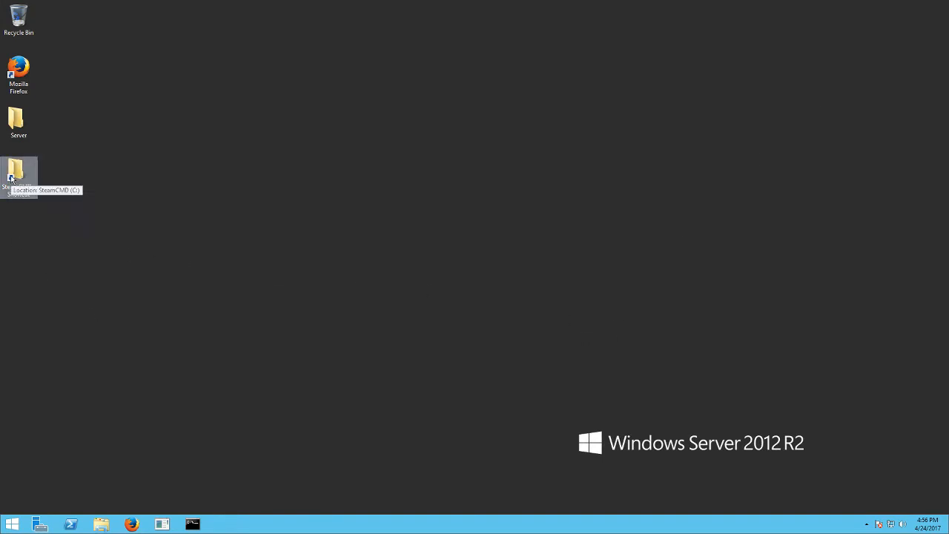
double_click(18, 170)
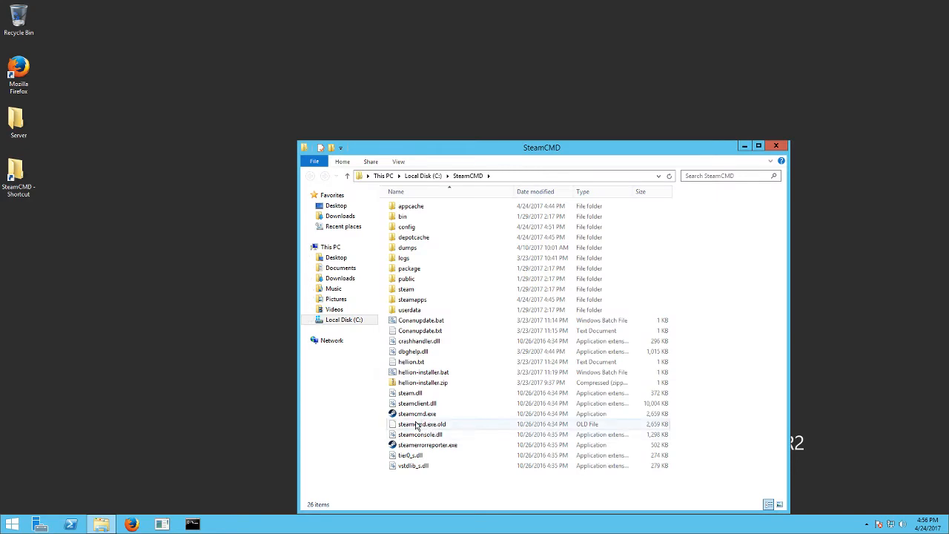
mouse_move(415, 414)
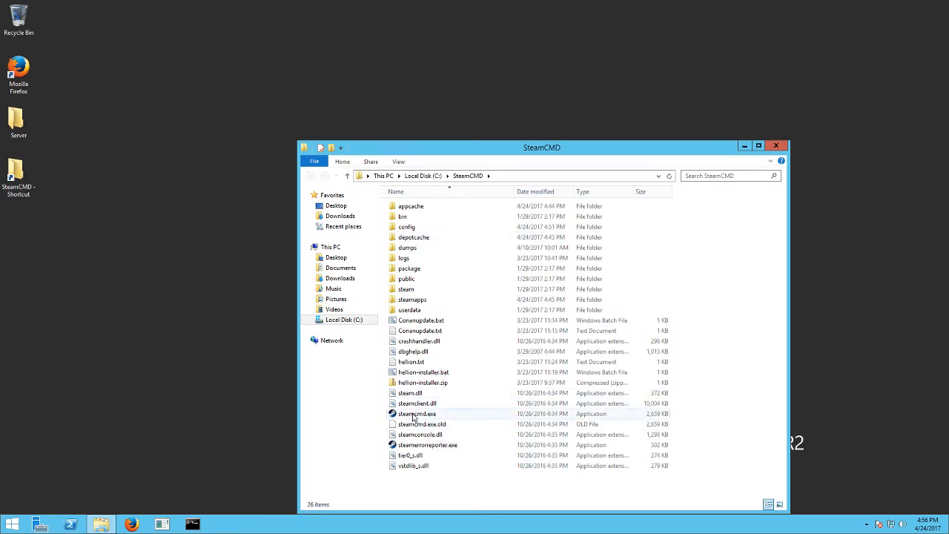
Launch steamcmd.exe and log in with 'login anonymous'
double_click(415, 412)
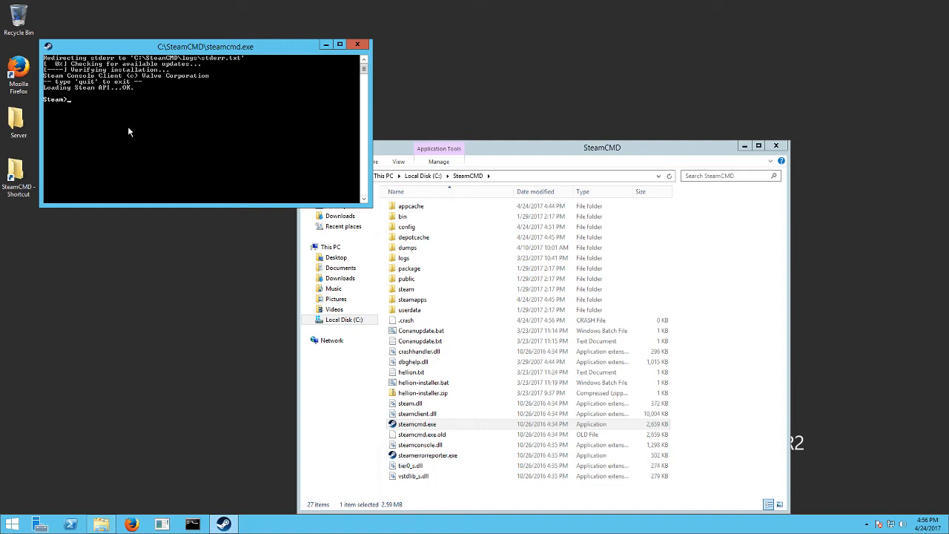
mouse_move(80, 136)
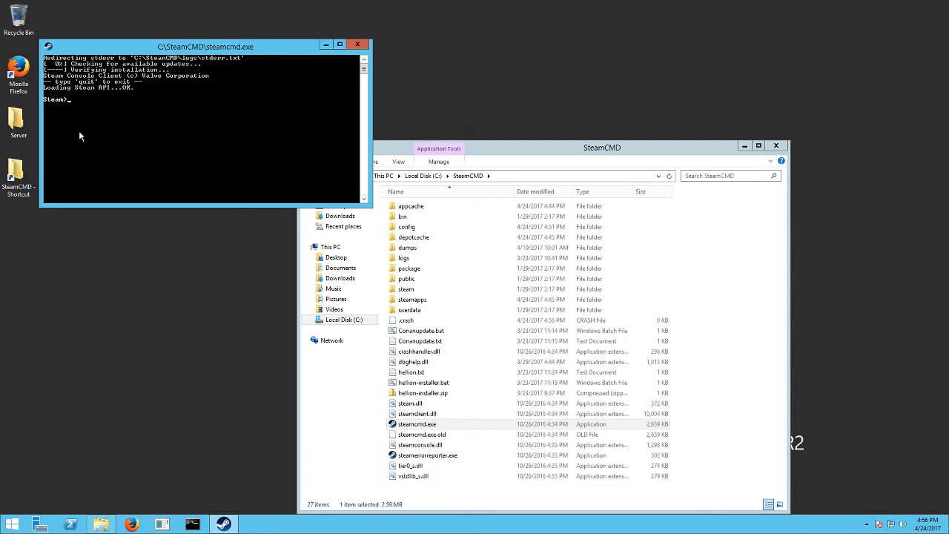
type("login")
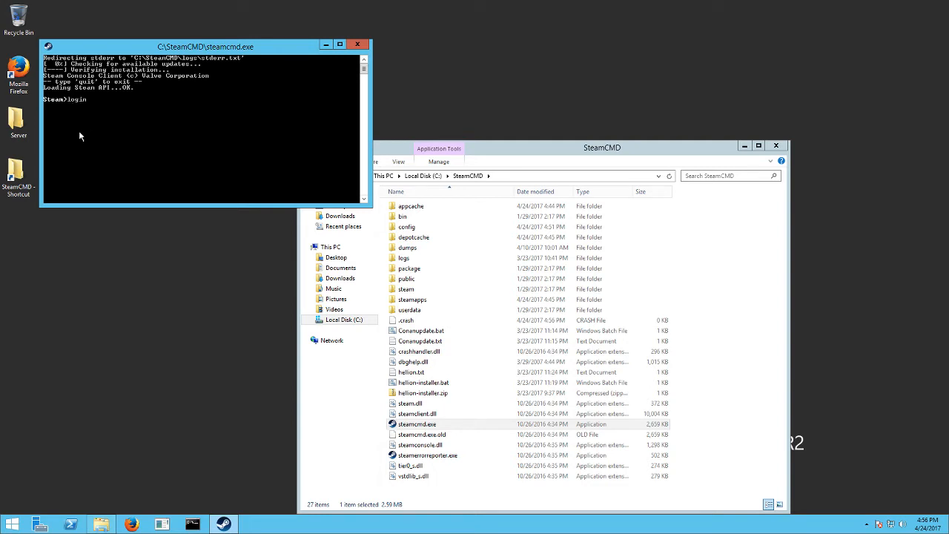
type("anonymous")
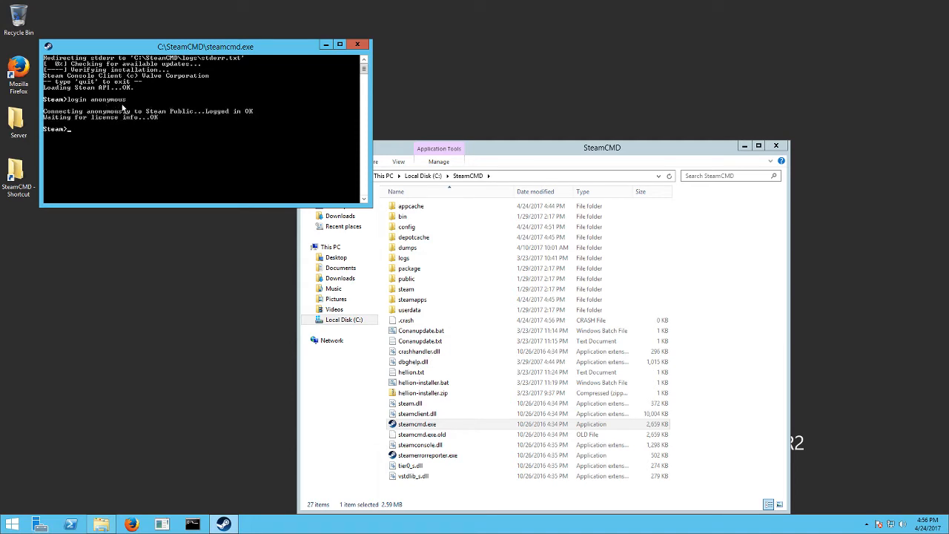
mouse_move(184, 110)
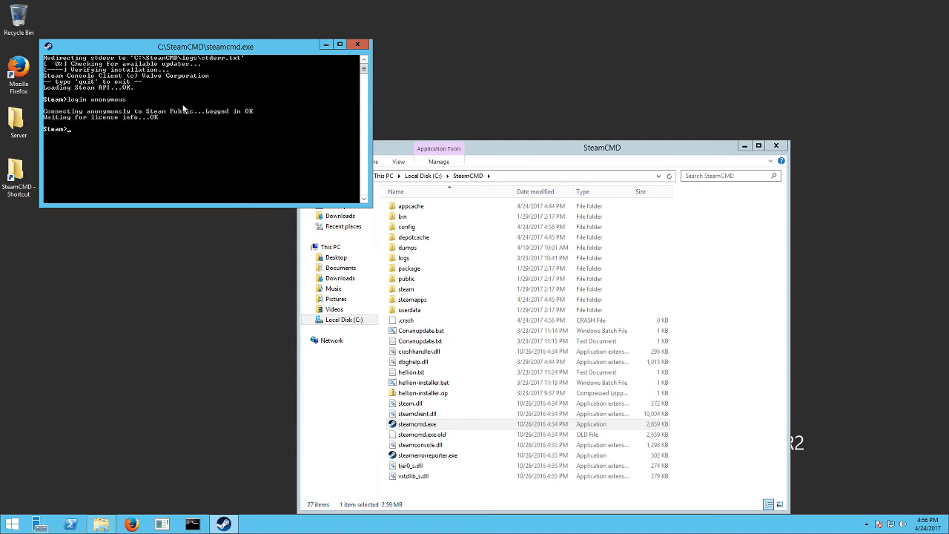
mouse_move(95, 142)
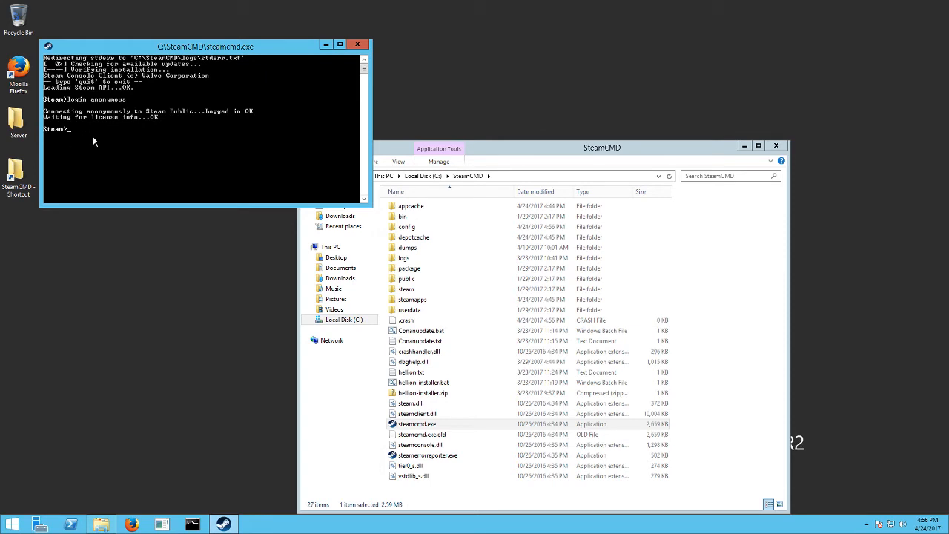
Enter the app_update command for app ID 367970 at the Steam> prompt
type("app")
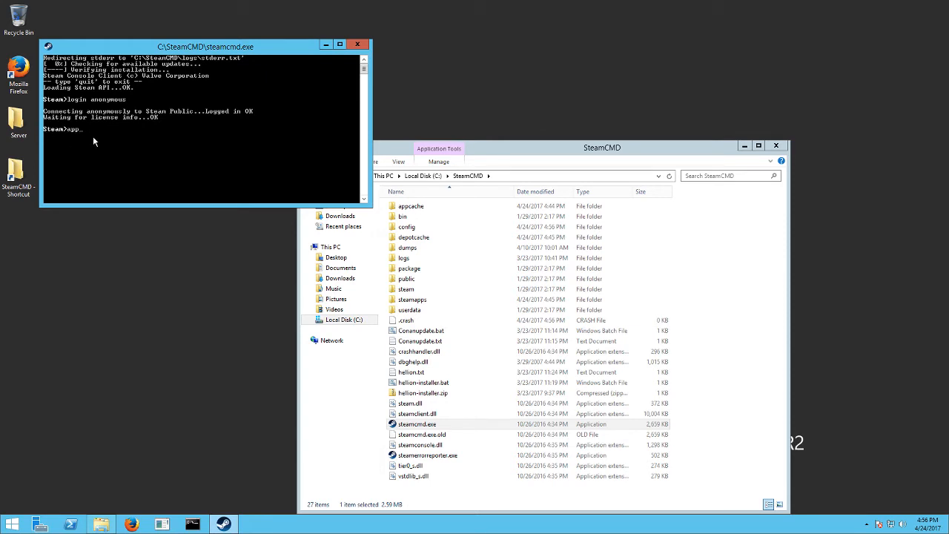
type("update")
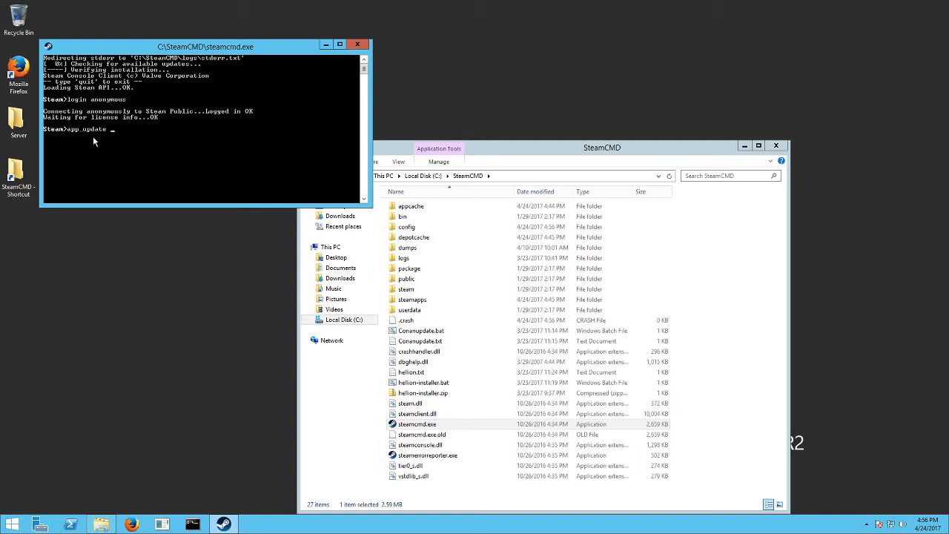
mouse_move(570, 10)
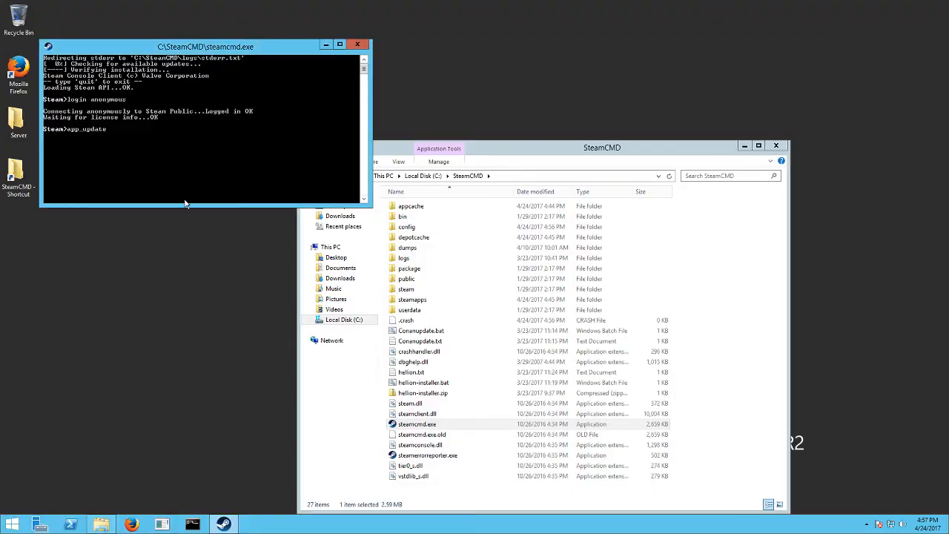
type("367")
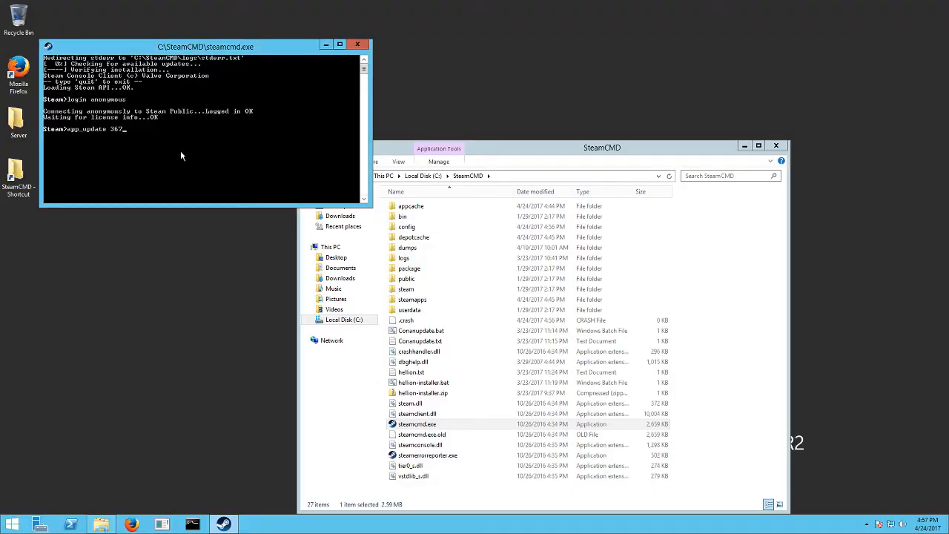
key("BackSpace")
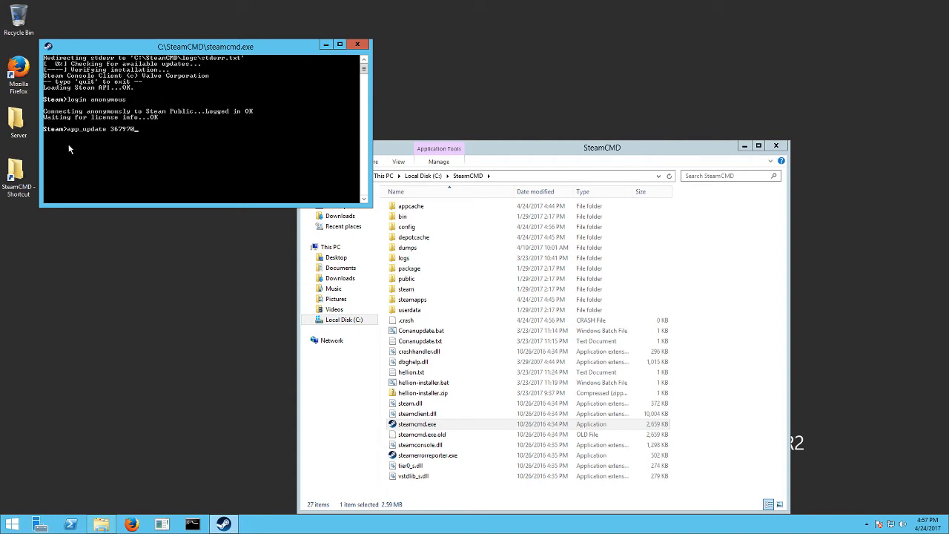
mouse_move(108, 136)
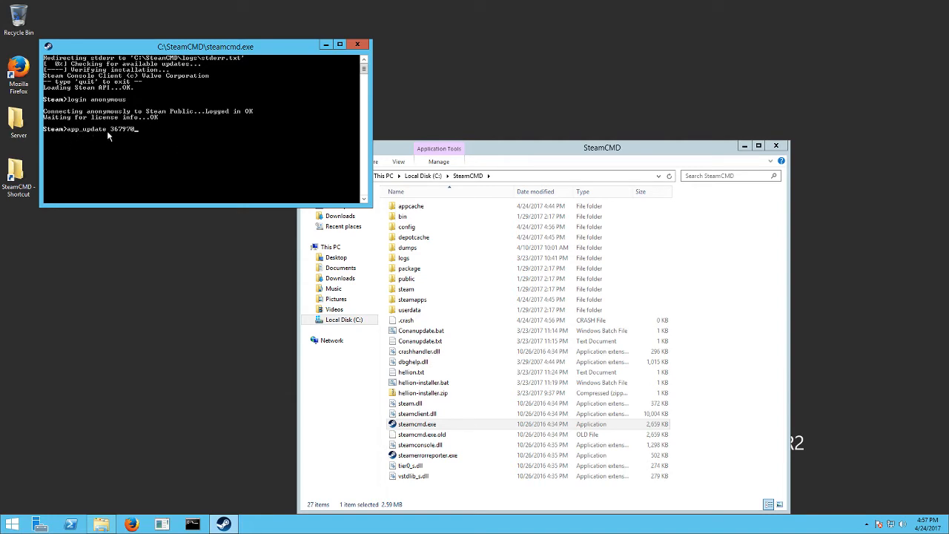
mouse_move(122, 136)
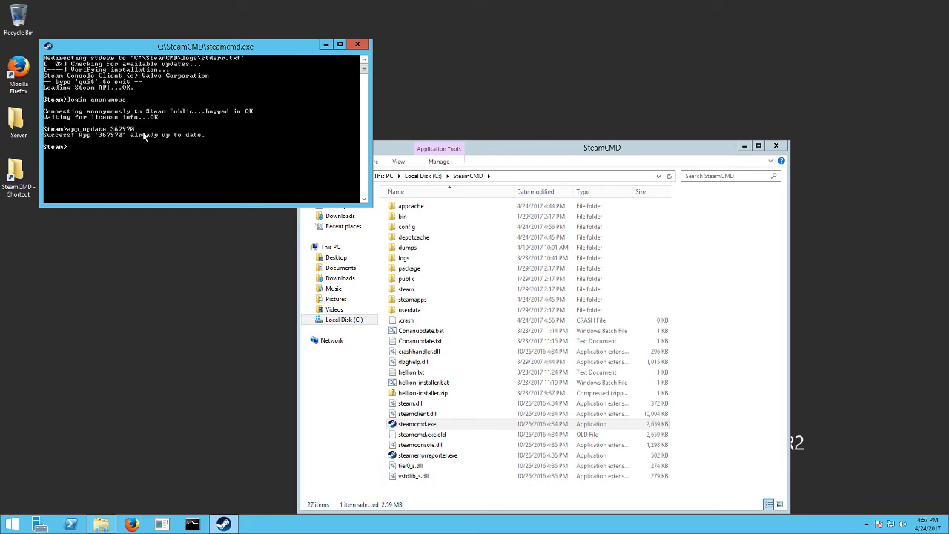
mouse_move(151, 162)
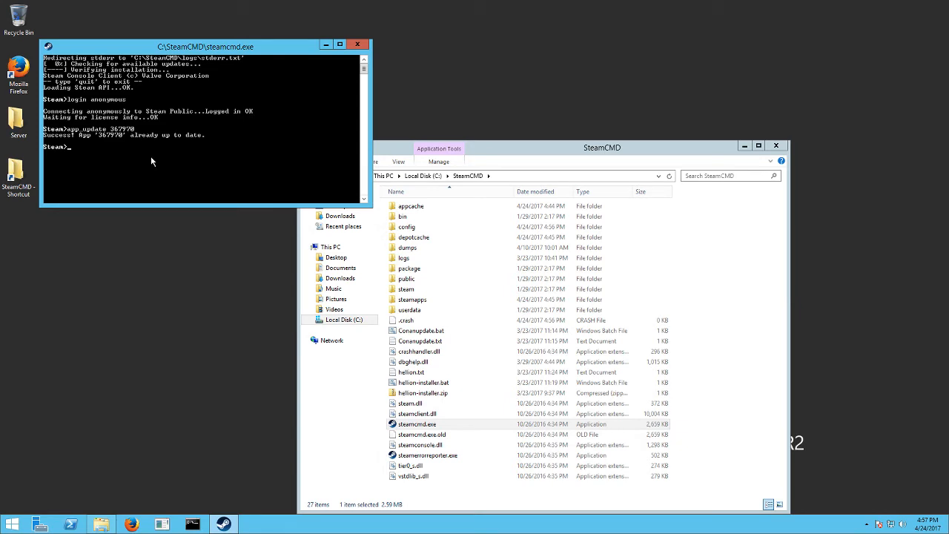
mouse_move(65, 151)
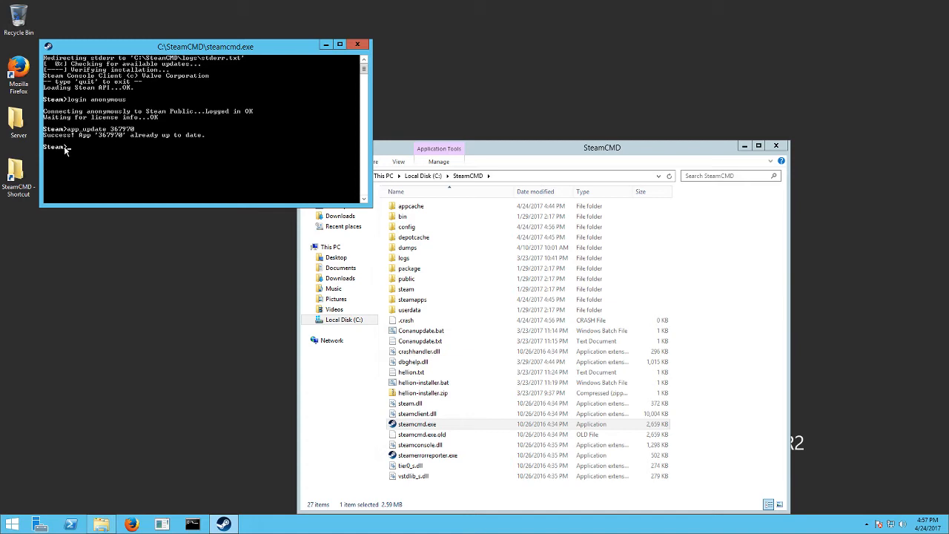
mouse_move(86, 160)
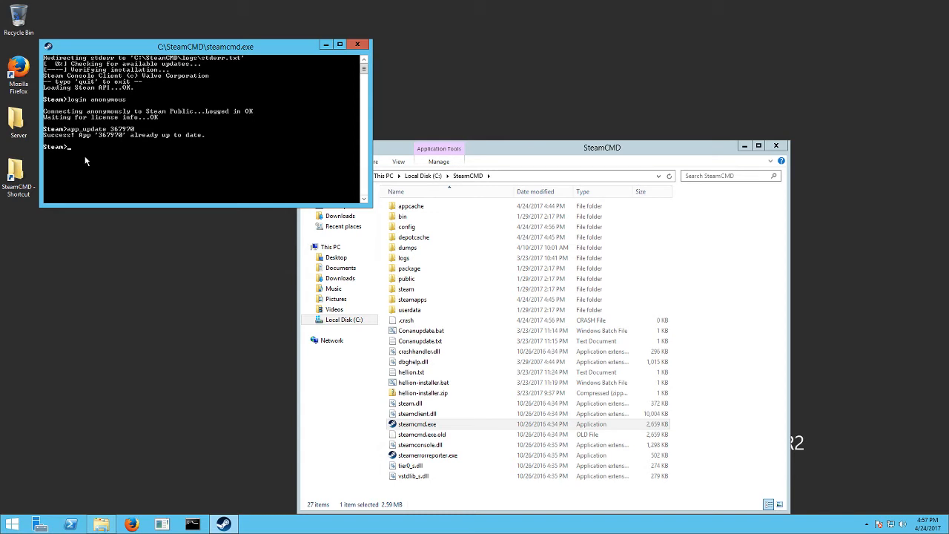
type("exit")
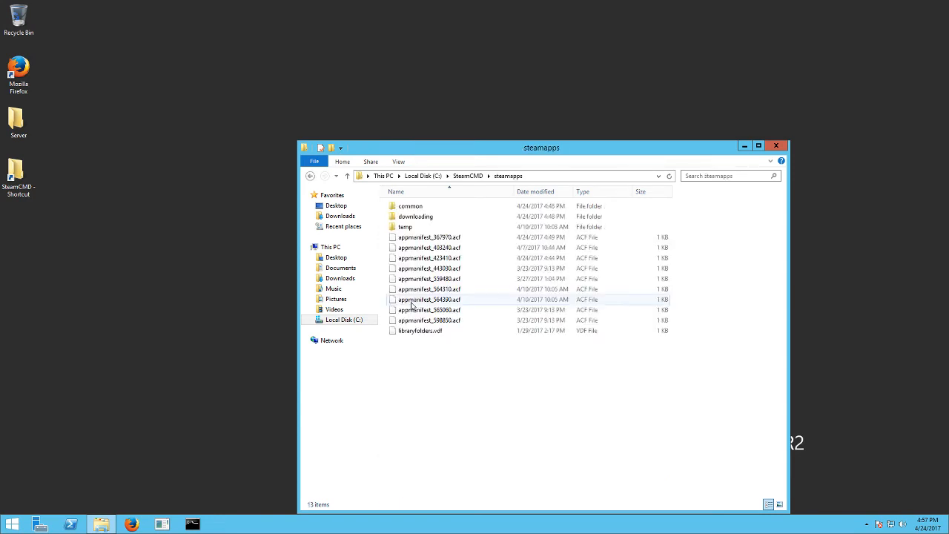
Open common > Medieval Engineers Dedicated Server > DedicatedServer64
double_click(409, 205)
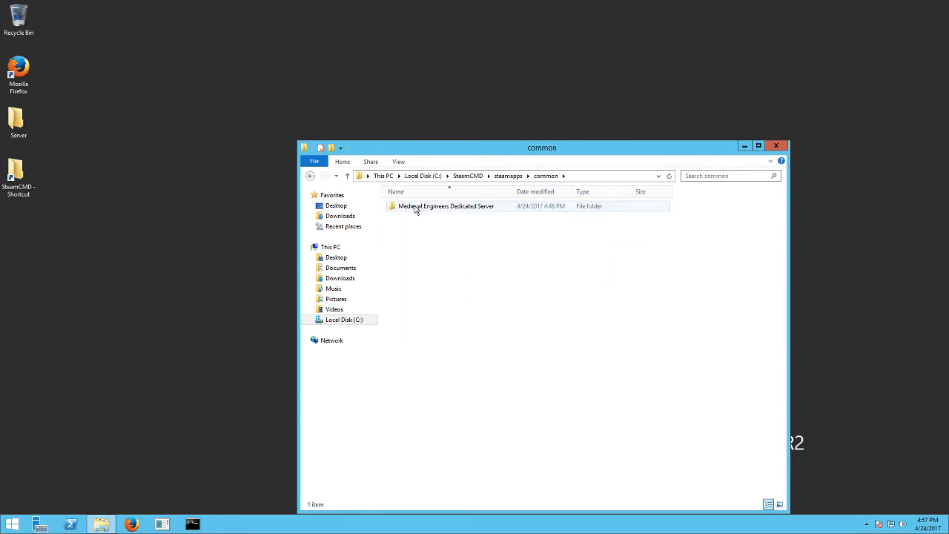
double_click(445, 206)
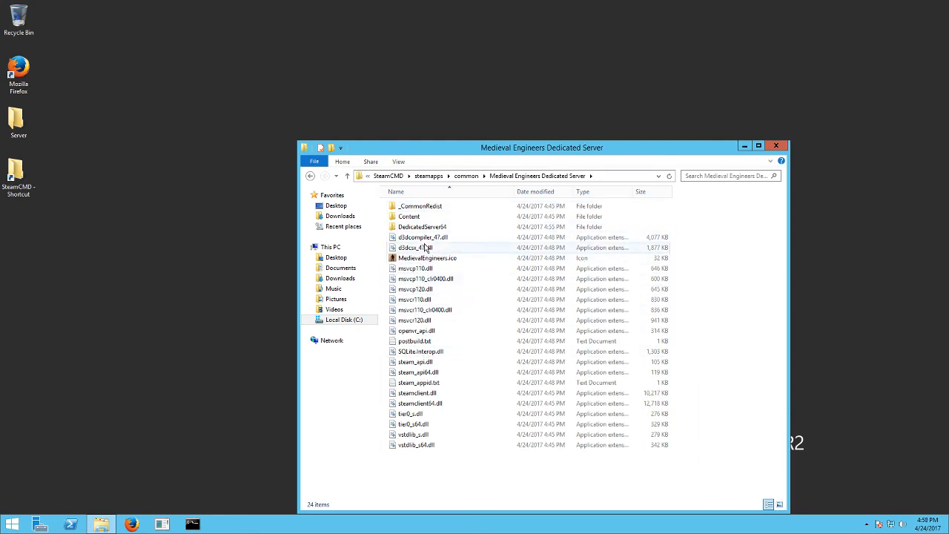
mouse_move(423, 228)
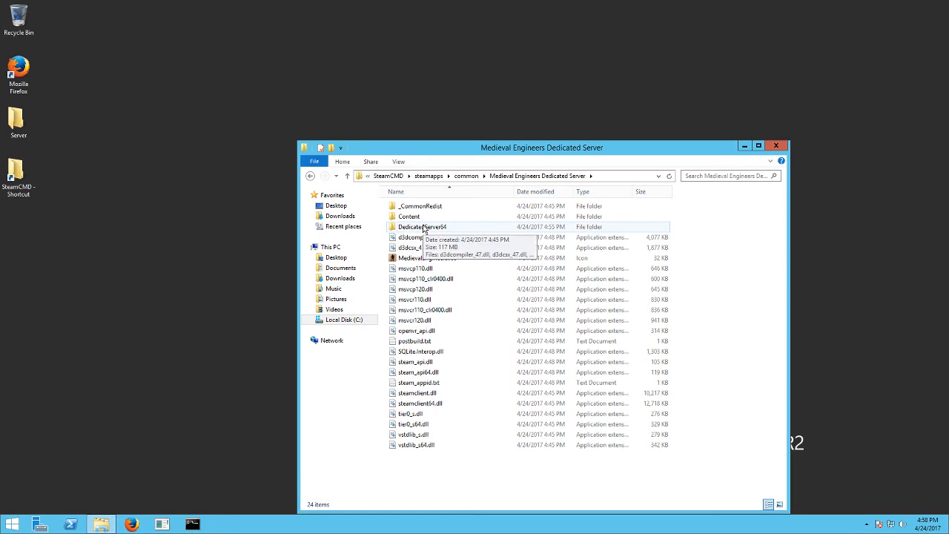
double_click(424, 225)
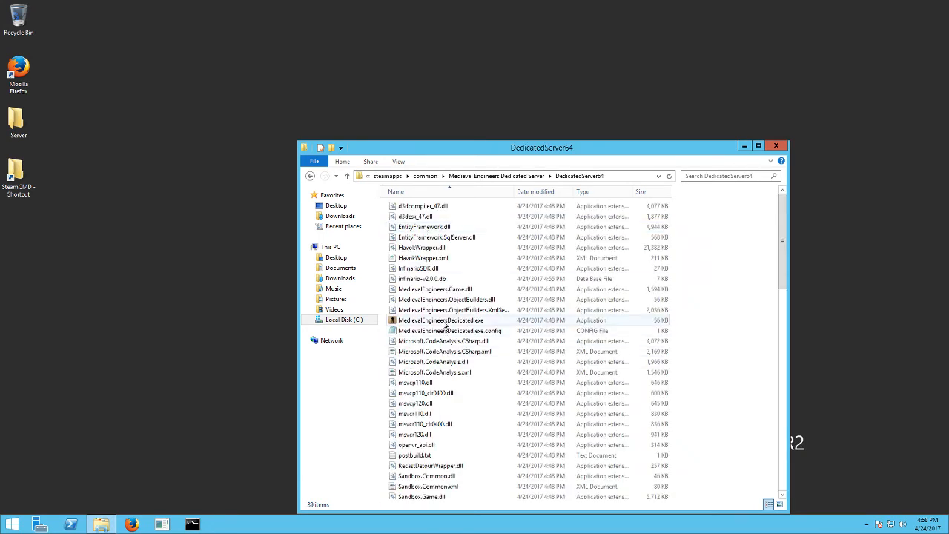
Run MedievalEngineersDedicated.exe to bring up the instance selection window
left_click(442, 321)
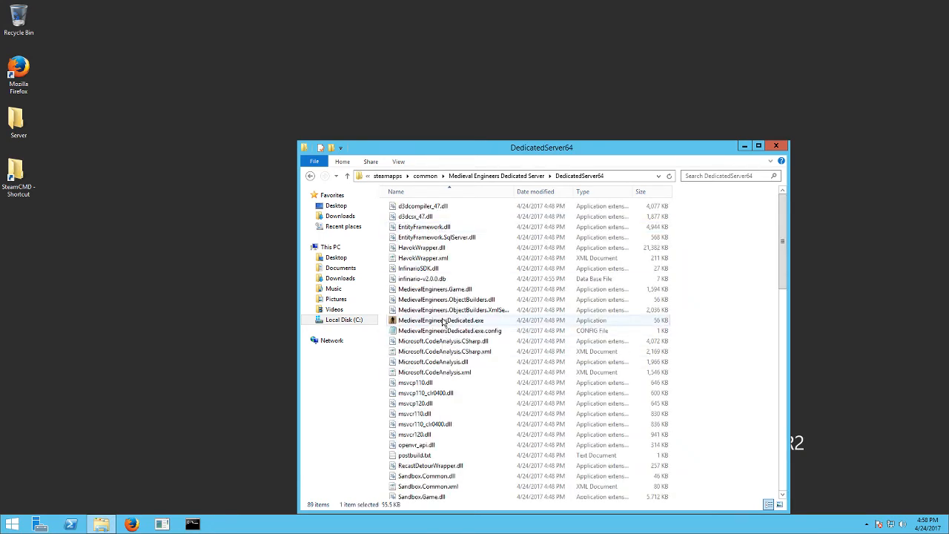
left_click(442, 321)
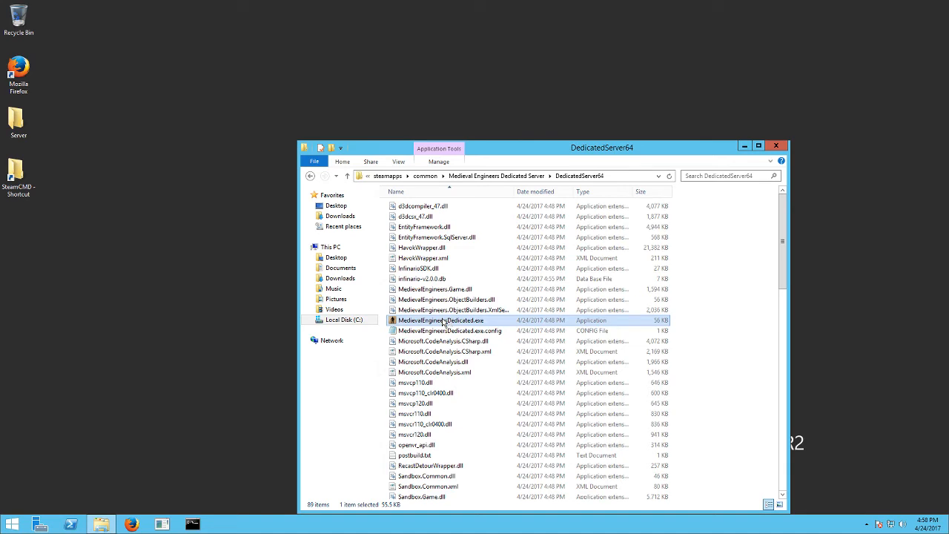
double_click(442, 321)
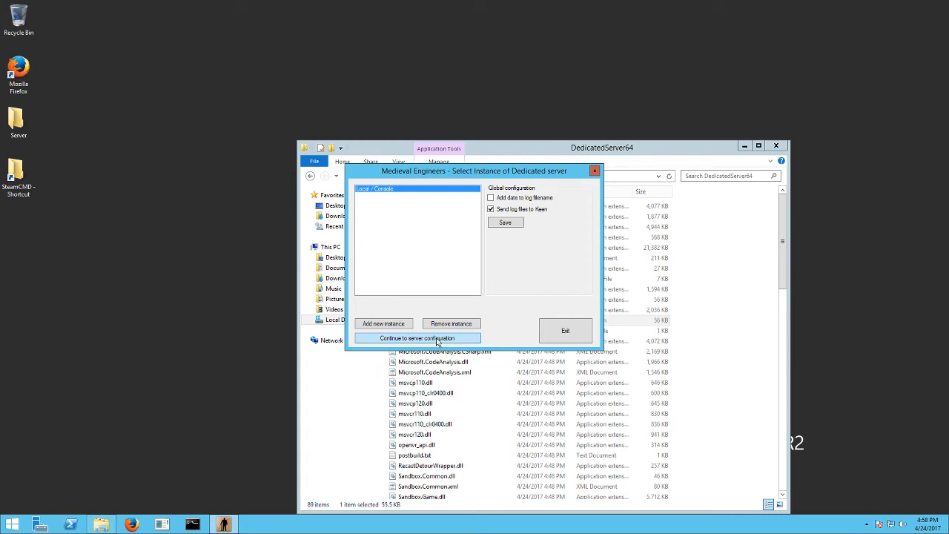
Continue to the Local / Console server configuration, toggle Saved worlds, then settle on New game
left_click(417, 338)
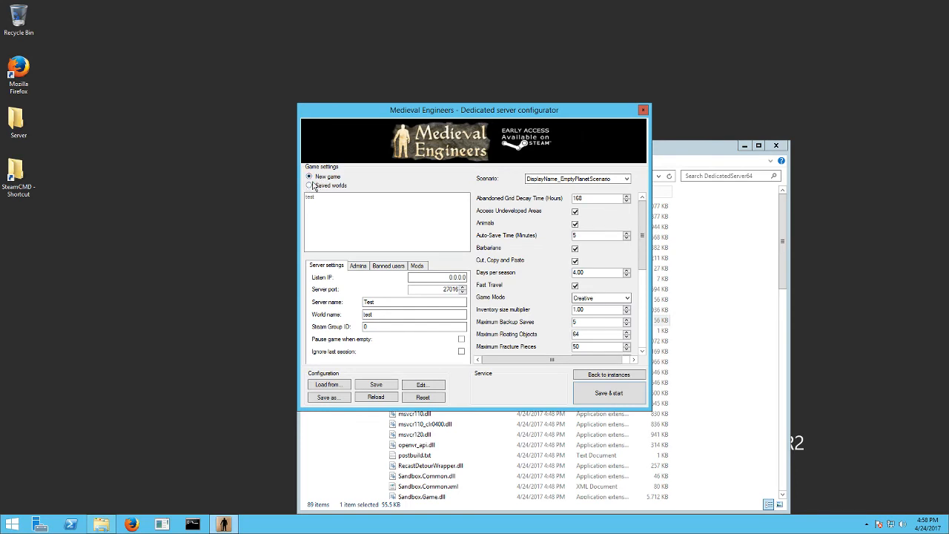
mouse_move(323, 200)
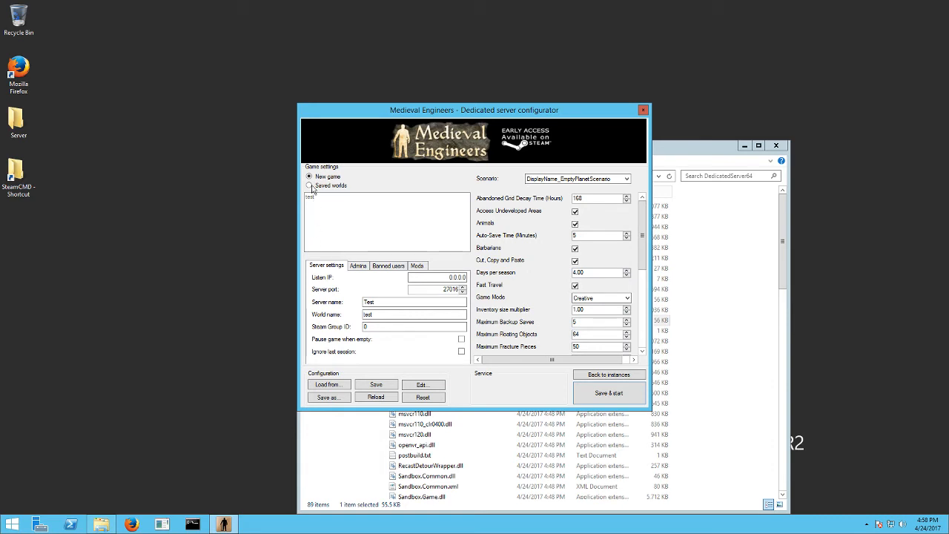
left_click(308, 186)
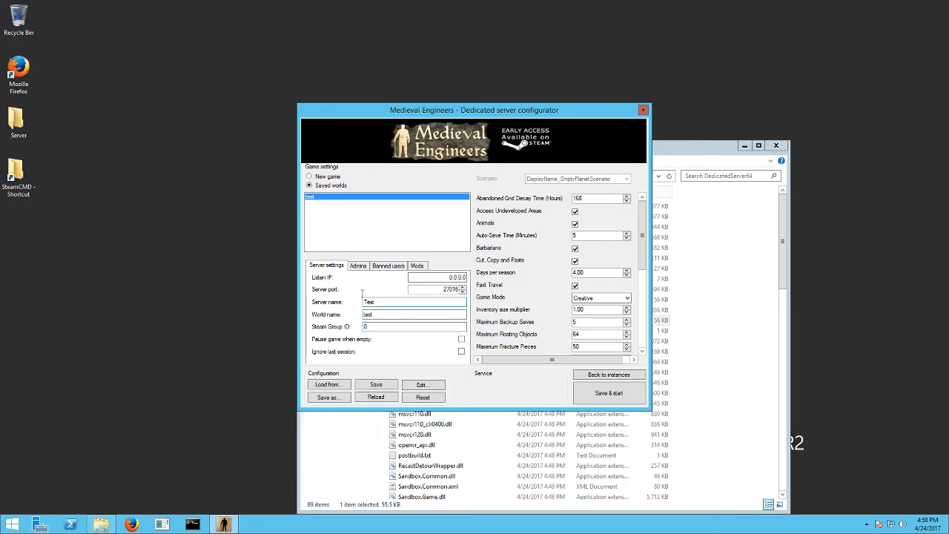
left_click(309, 176)
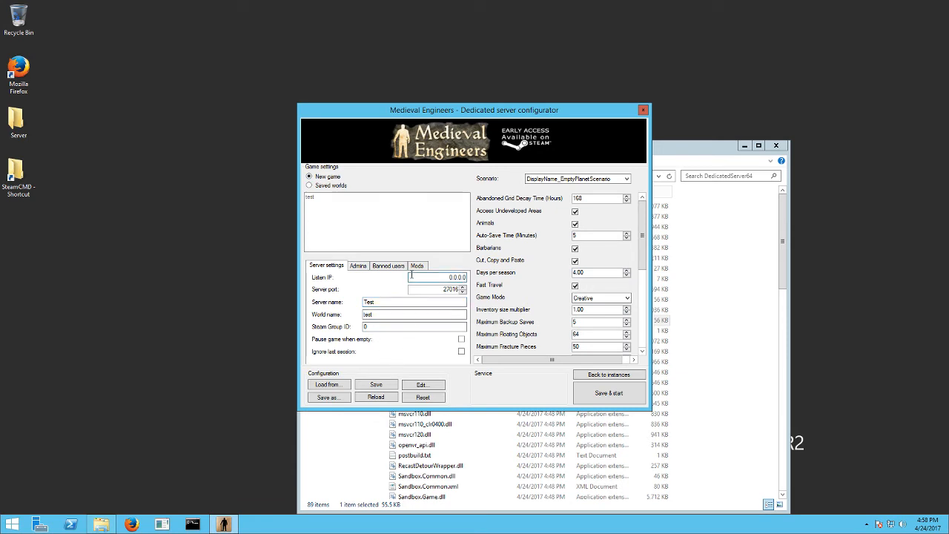
mouse_move(437, 289)
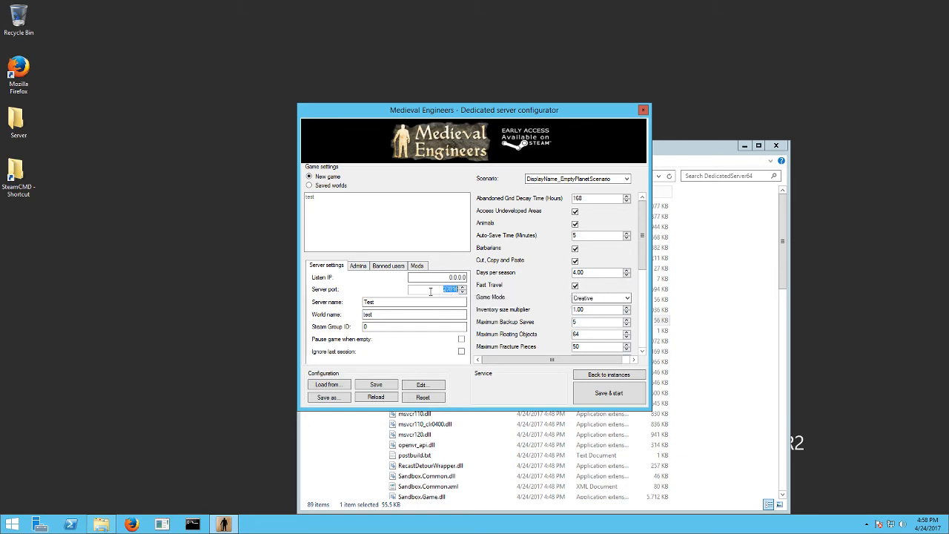
mouse_move(430, 289)
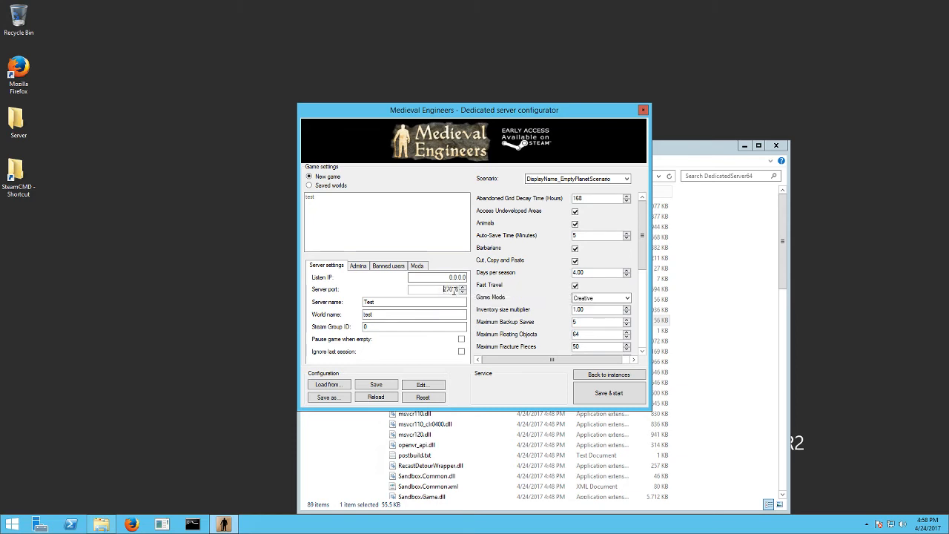
left_click(438, 277)
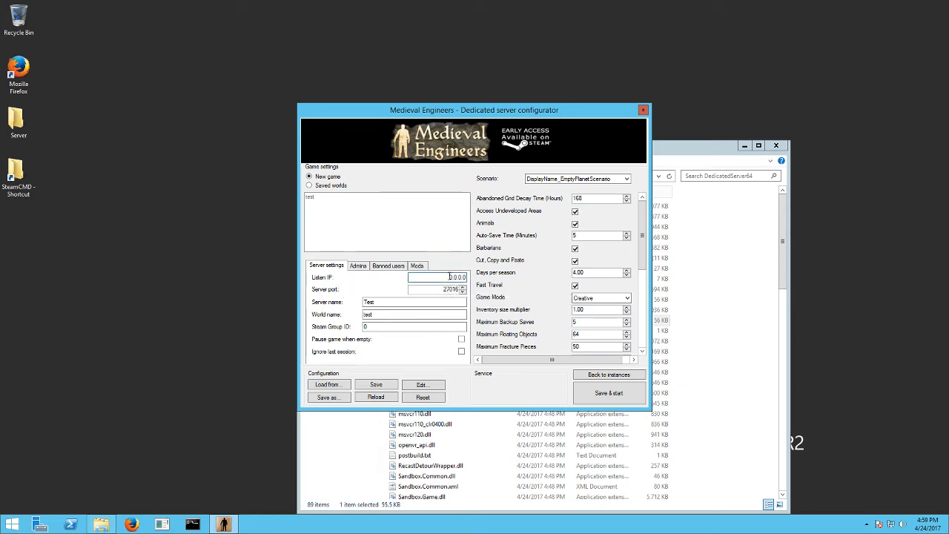
triple_click(452, 277)
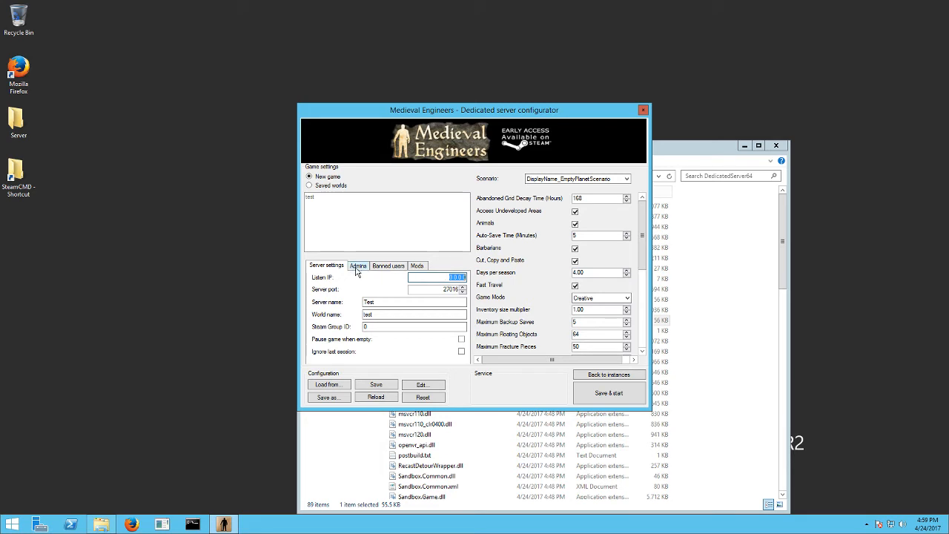
Review the Admins, Banned users and Mods lists, then return to Server settings and scroll down
left_click(359, 266)
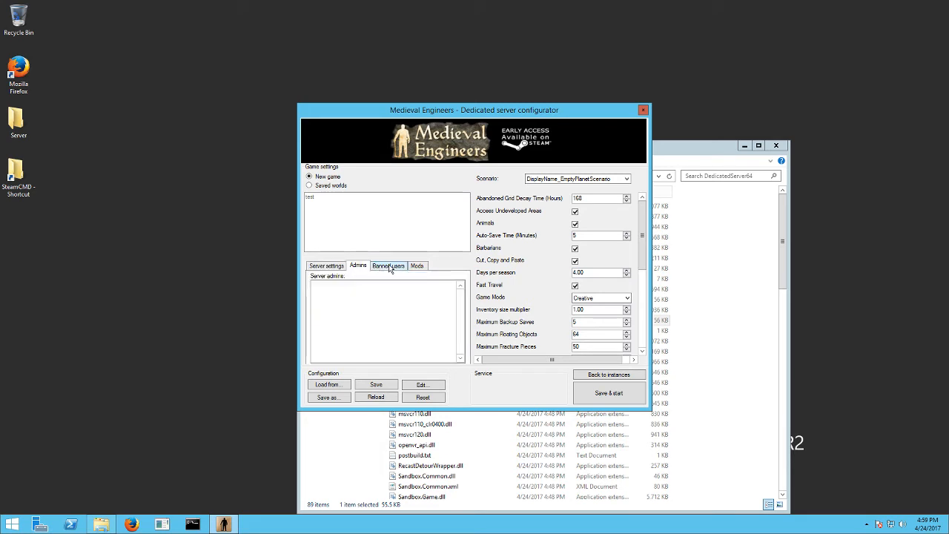
left_click(388, 265)
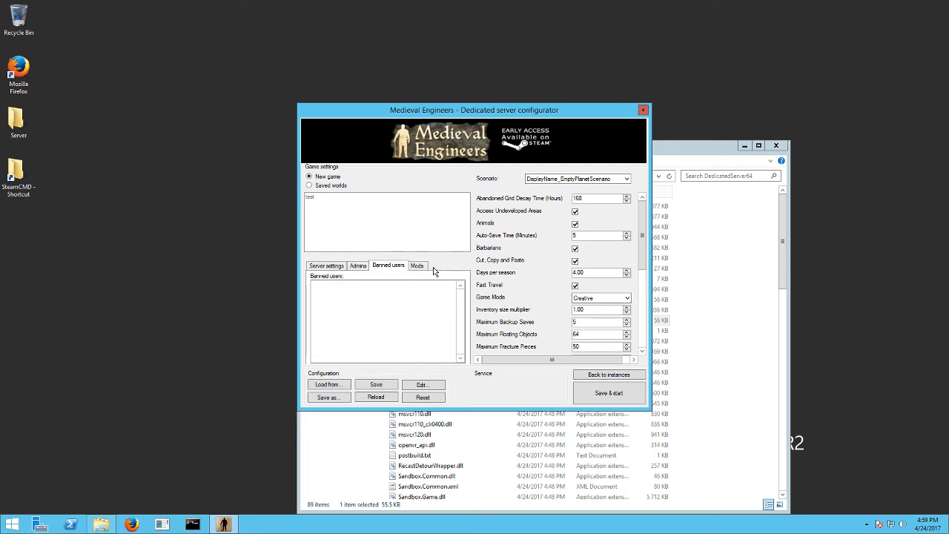
left_click(417, 266)
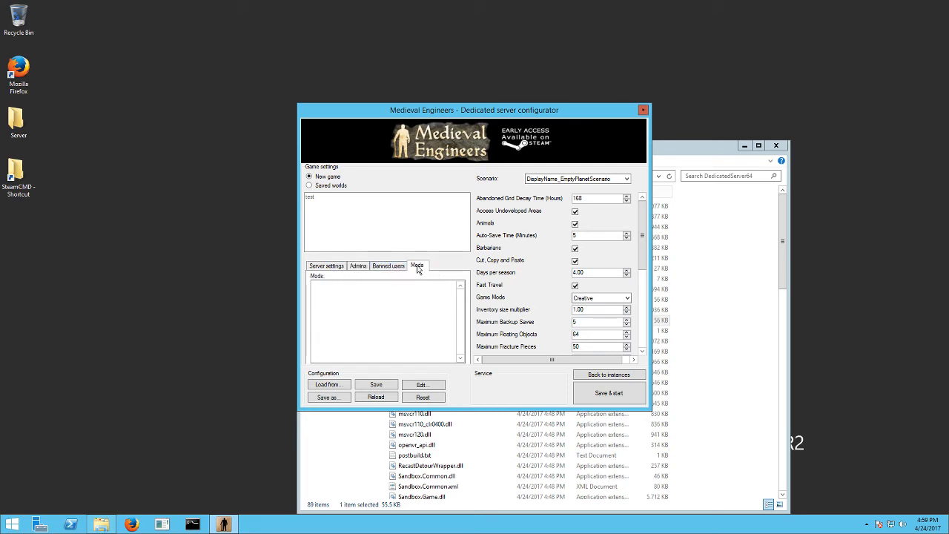
left_click(326, 266)
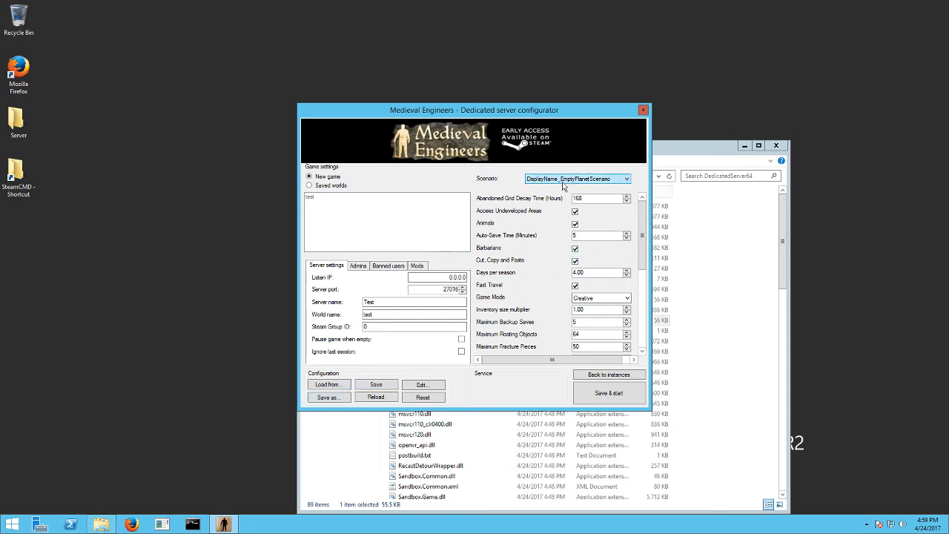
scroll("down", 3)
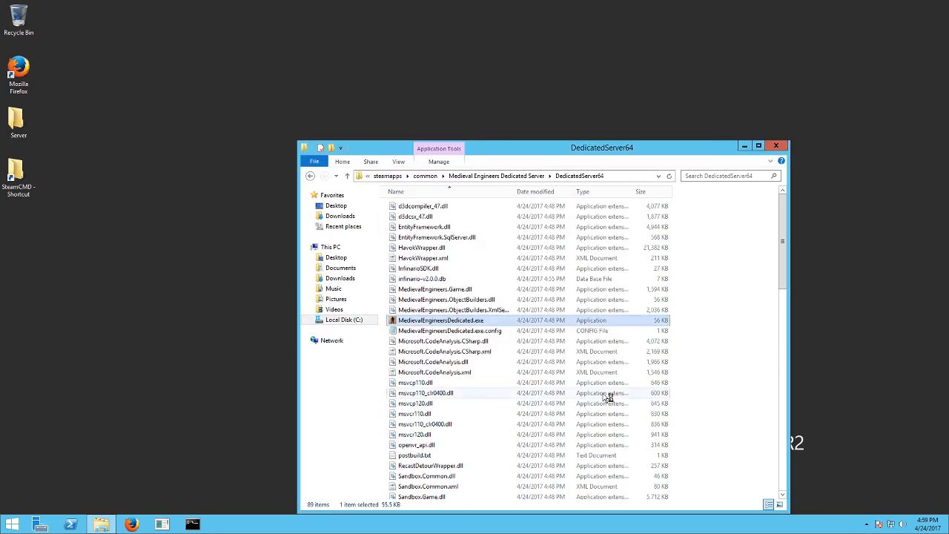
Launch MedievalEngineersDedicated.exe so the server starts and loads world test
double_click(442, 321)
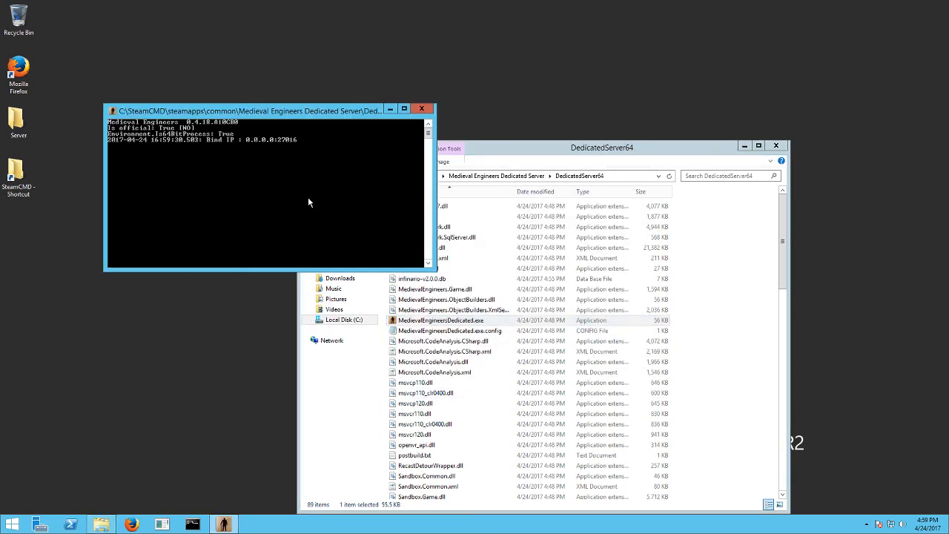
mouse_move(273, 244)
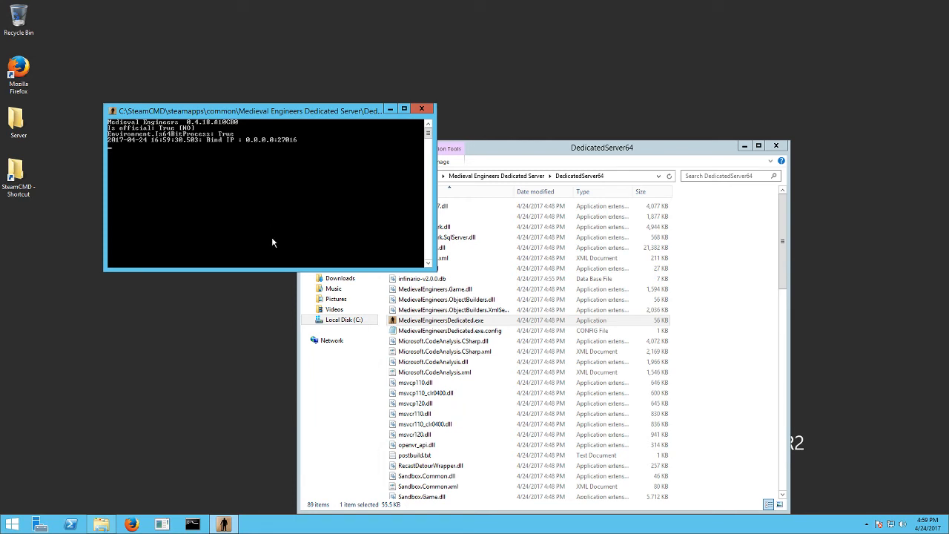
mouse_move(178, 208)
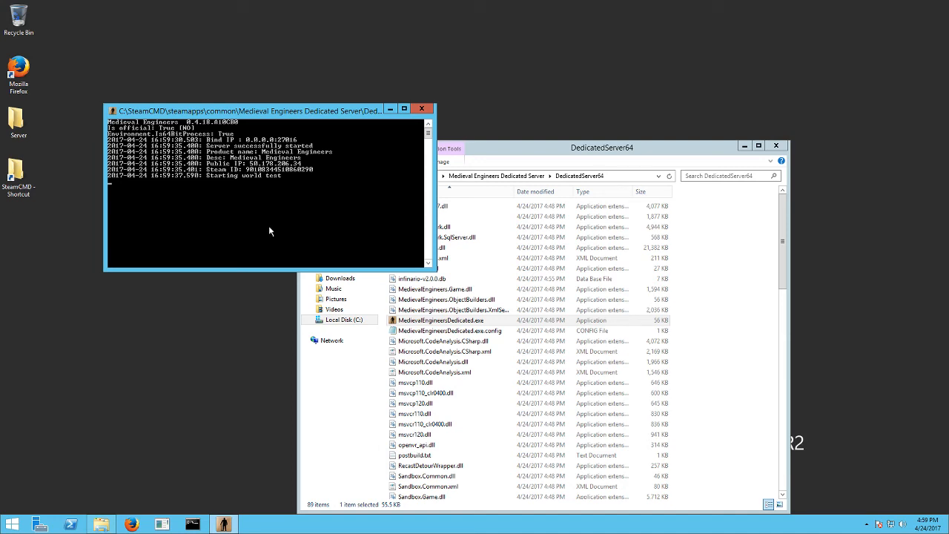
mouse_move(252, 178)
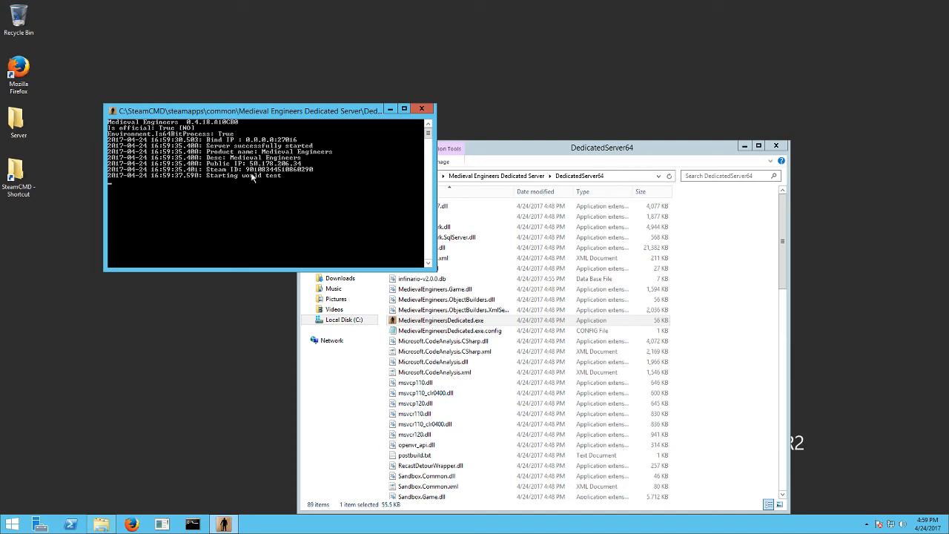
mouse_move(249, 230)
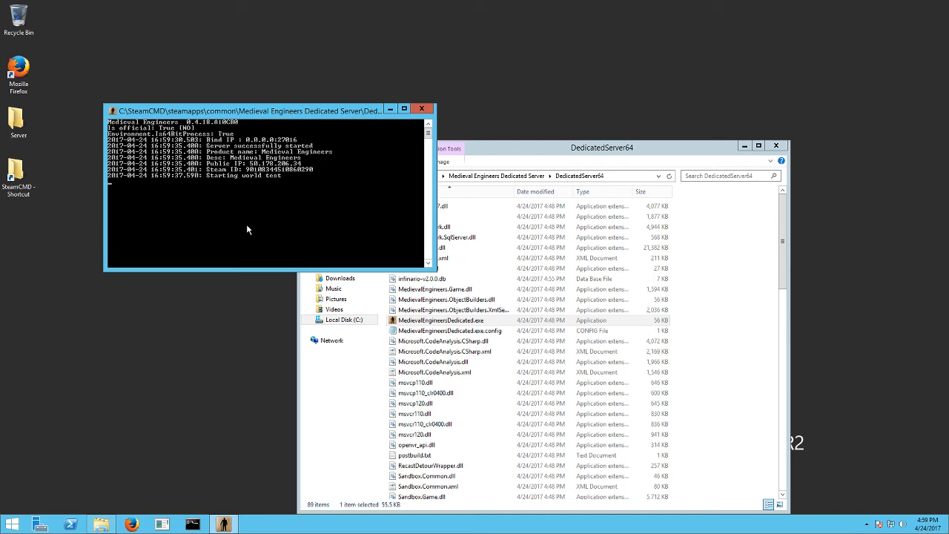
mouse_move(274, 270)
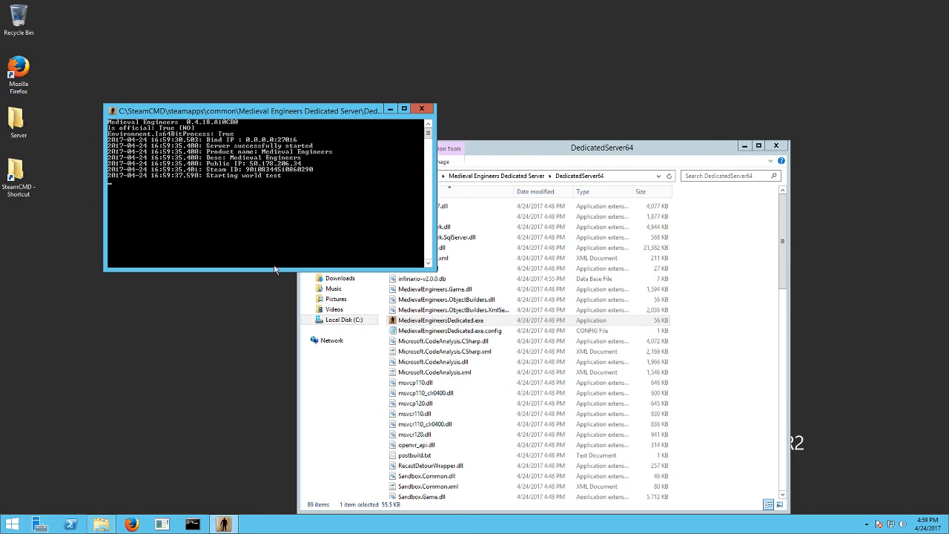
mouse_move(240, 202)
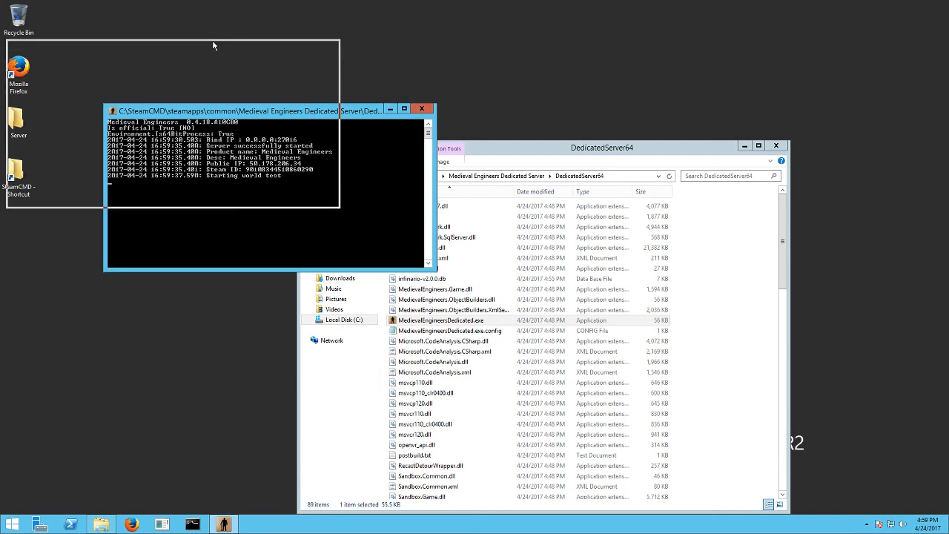
Move the server console window to the top-left and click in the File Explorer behind it
left_click_drag(222, 110, 166, 32)
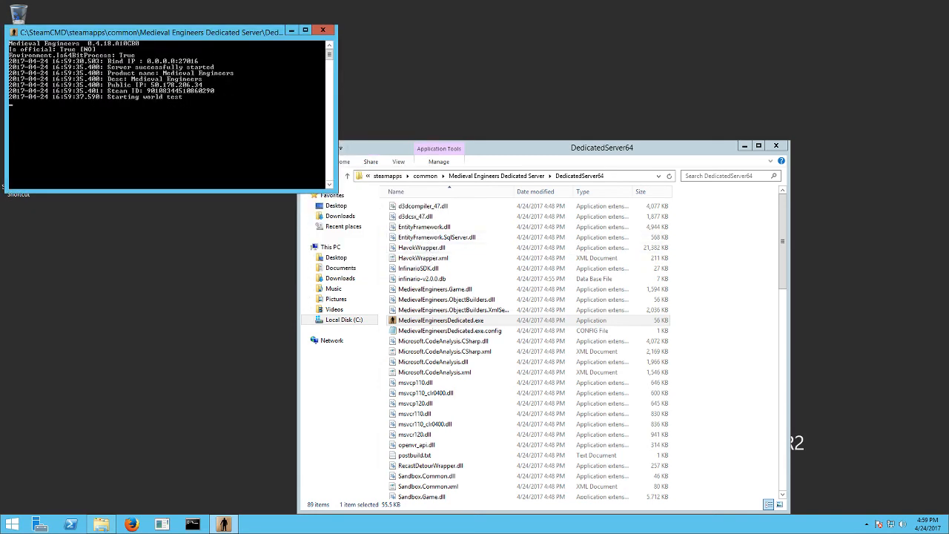
left_click(441, 321)
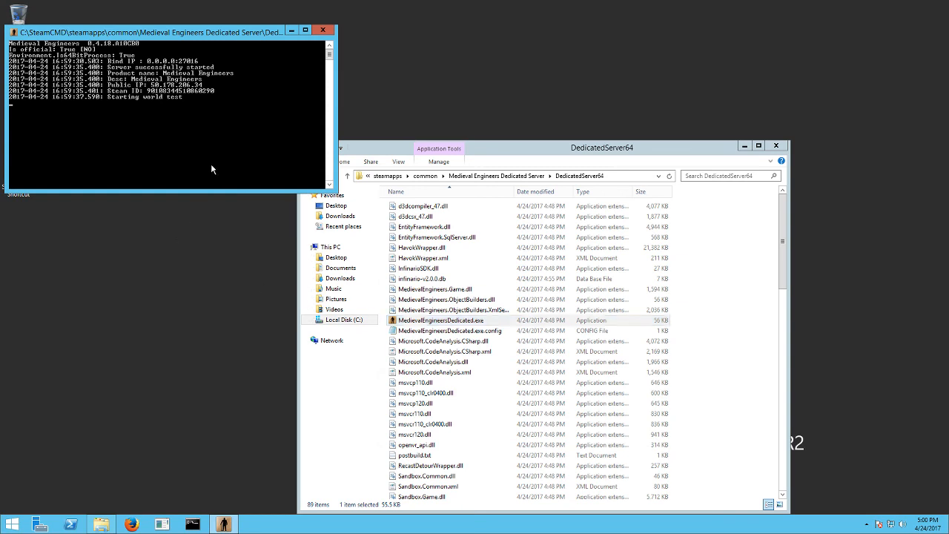
mouse_move(191, 160)
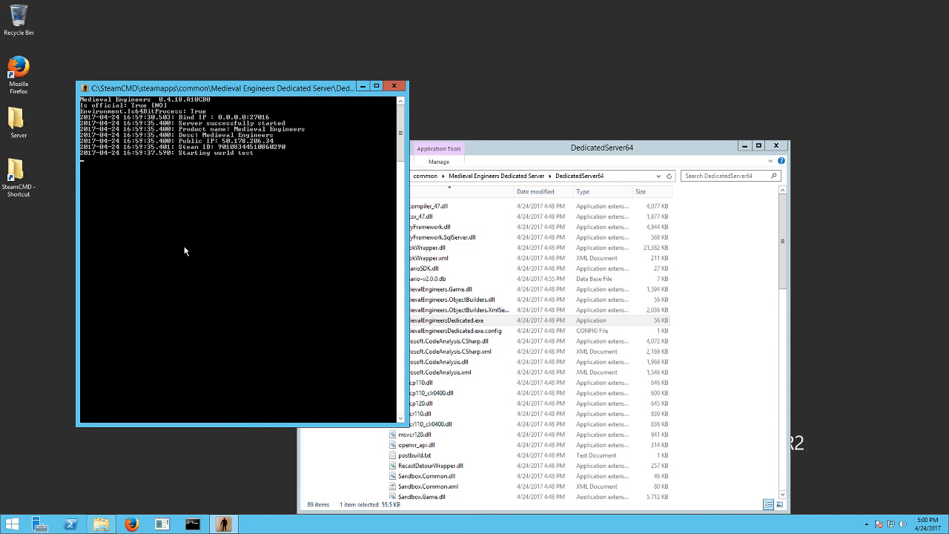
mouse_move(187, 231)
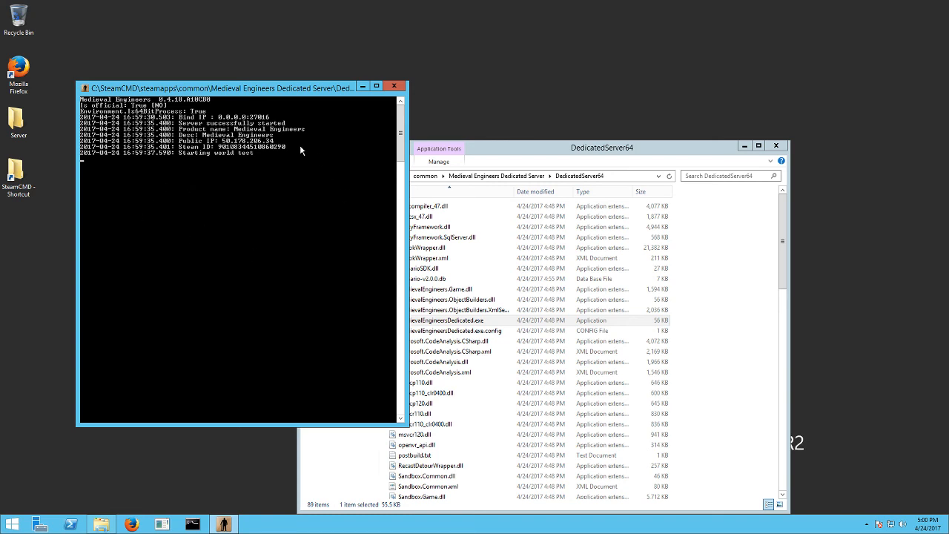
mouse_move(764, 146)
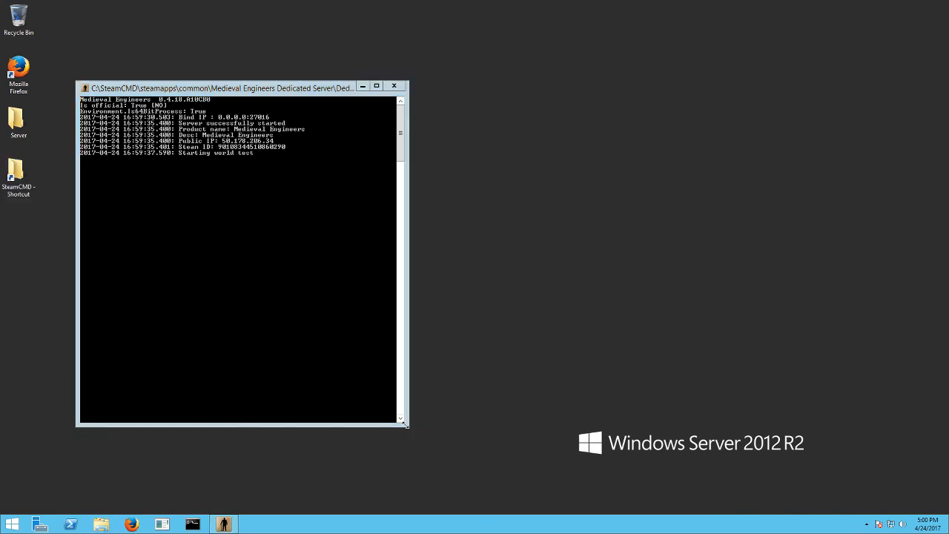
Launch Task Manager from the taskbar and locate the Medieval Engineers Dedicated process in the list
right_click(338, 525)
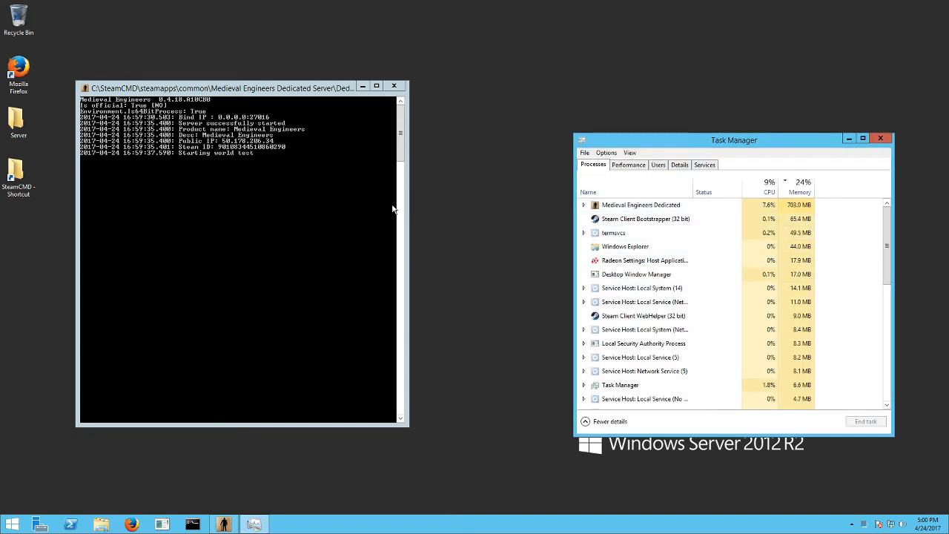
left_click(640, 204)
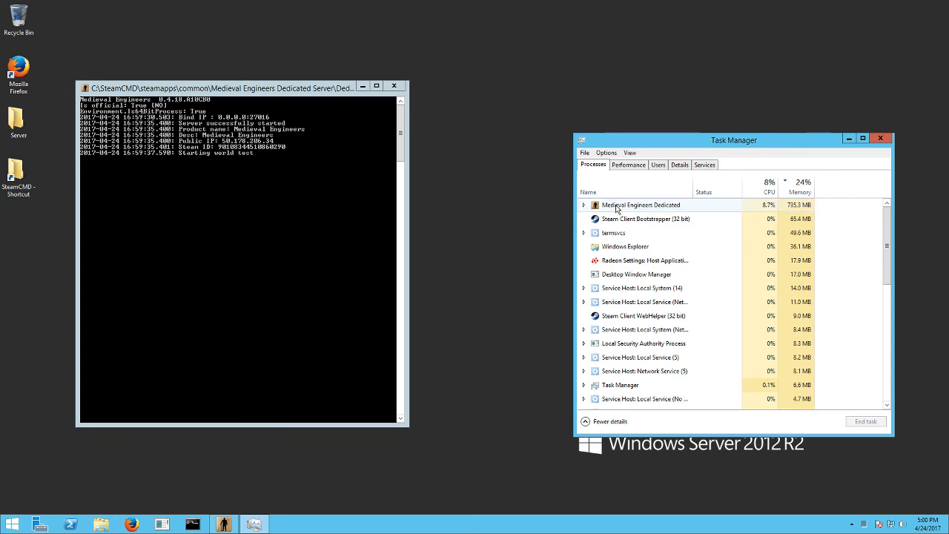
mouse_move(685, 207)
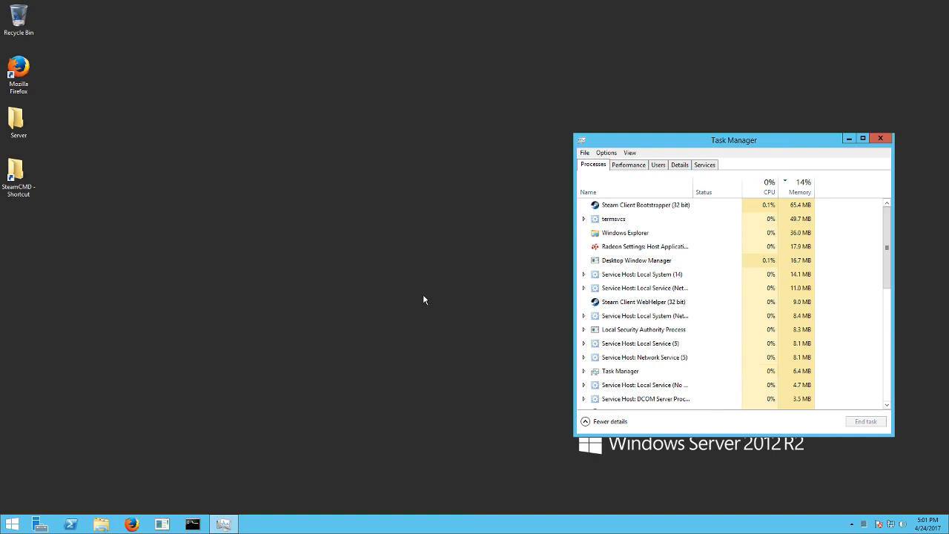
mouse_move(510, 325)
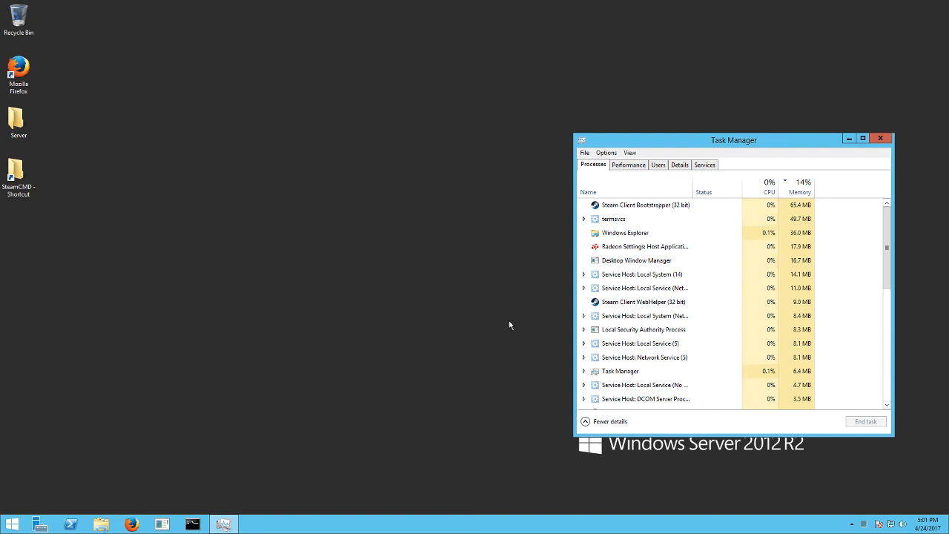
mouse_move(427, 282)
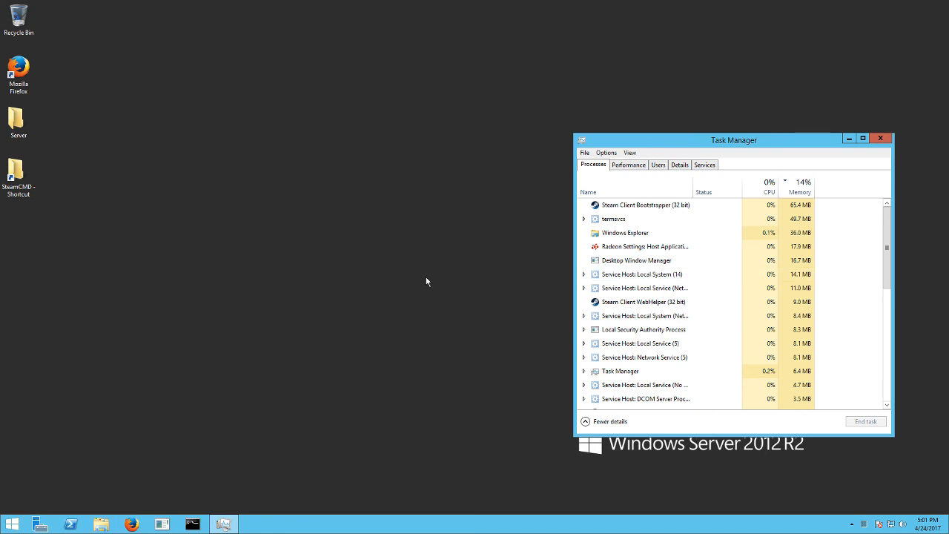